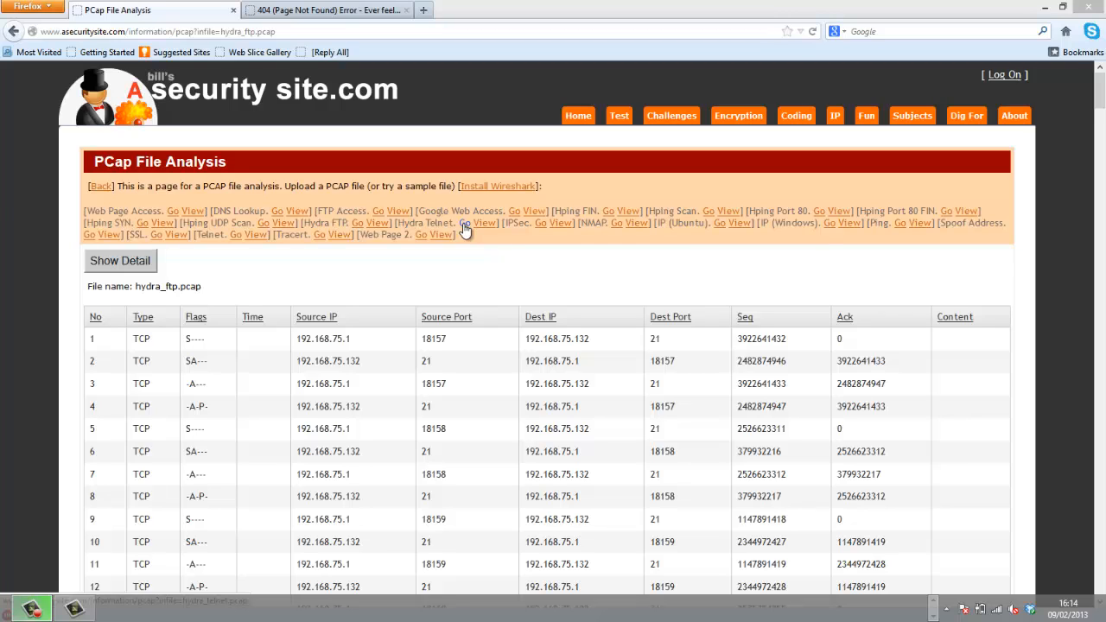
# Show the Hydra Telnet sample analysis and scroll through its packet table.
pyautogui.click(477, 223)
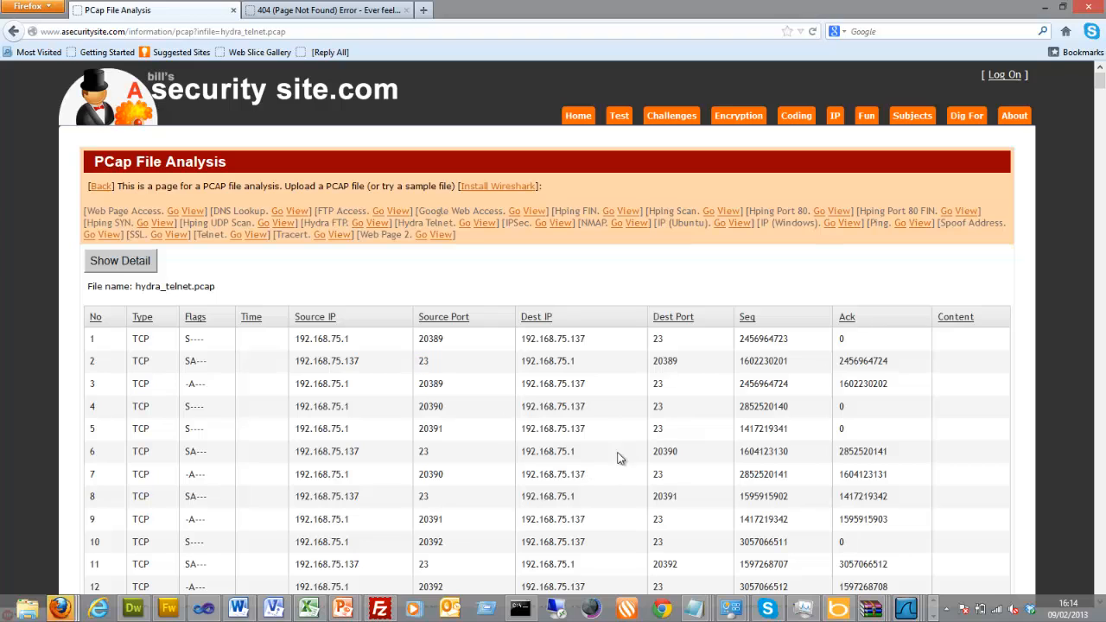
pyautogui.moveTo(465, 553)
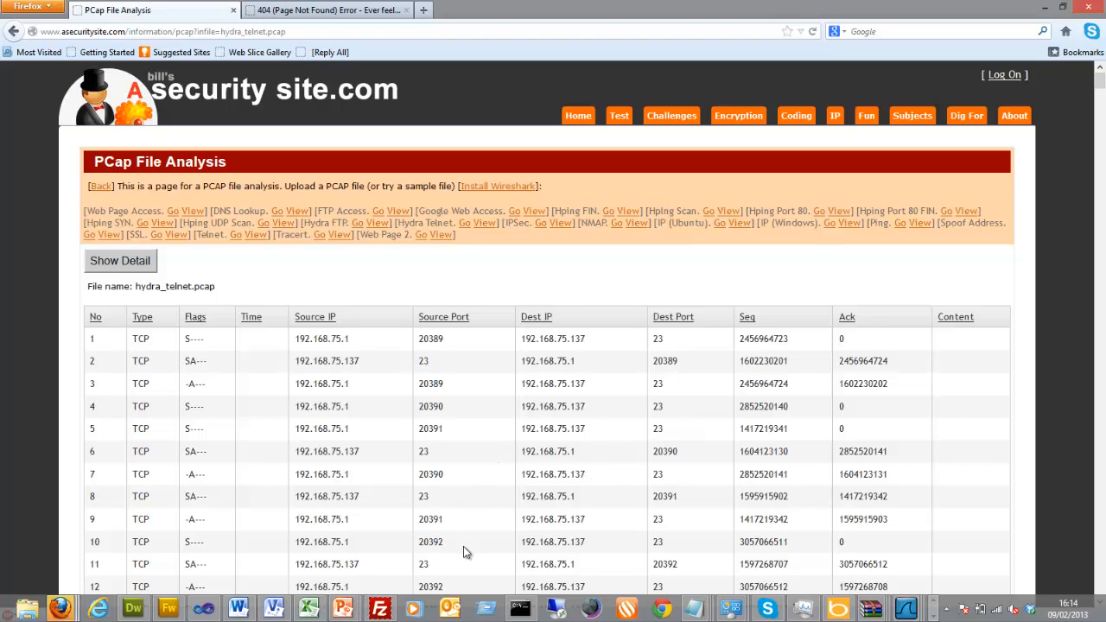
pyautogui.scroll(-3)
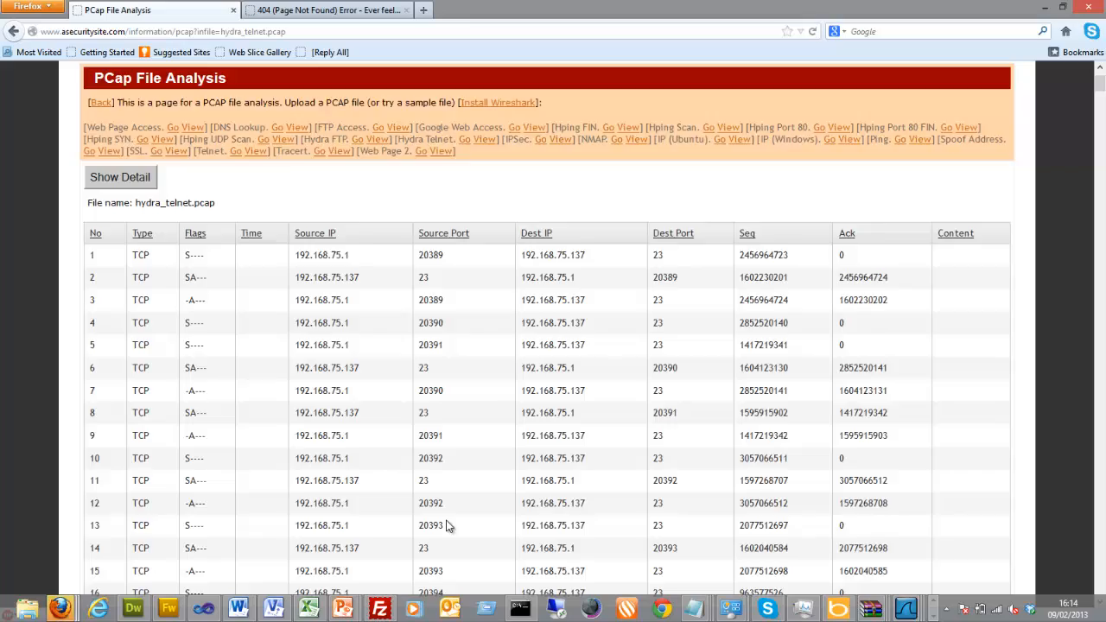
pyautogui.scroll(-3)
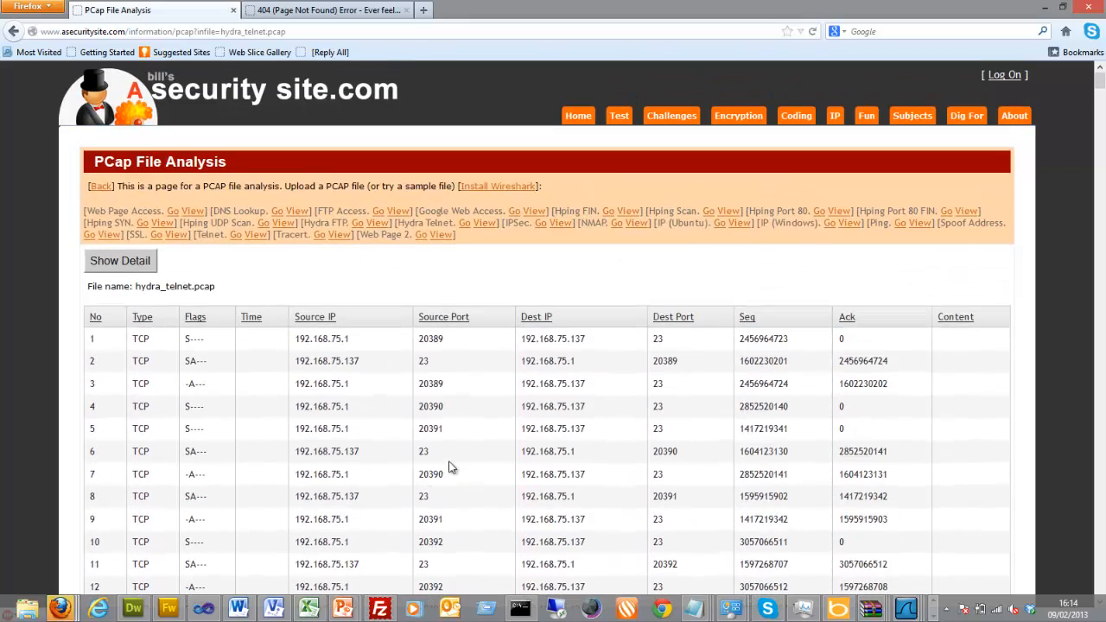
pyautogui.moveTo(343, 254)
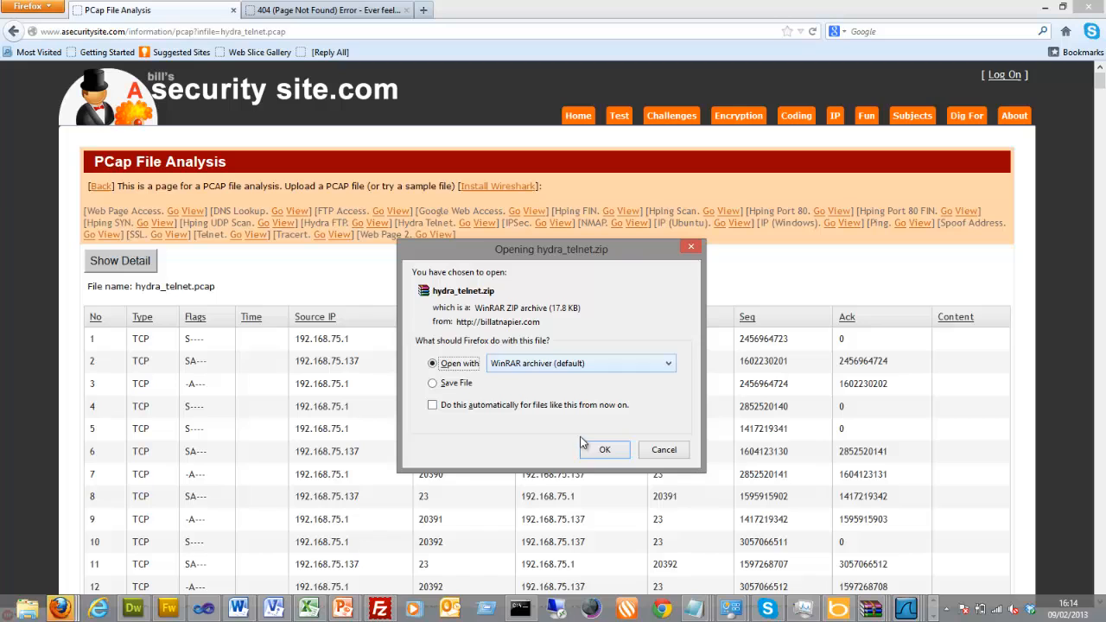
# Open hydra_telnet.zip with WinRAR and launch hydra_telnet.pcap in Wireshark.
pyautogui.click(605, 449)
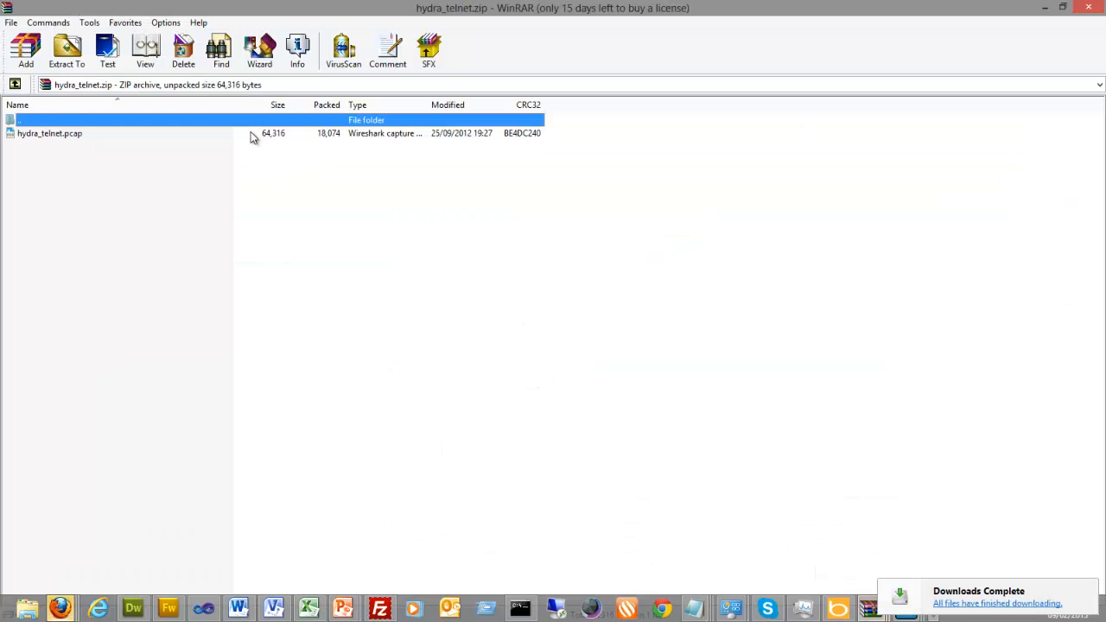
pyautogui.doubleClick(49, 134)
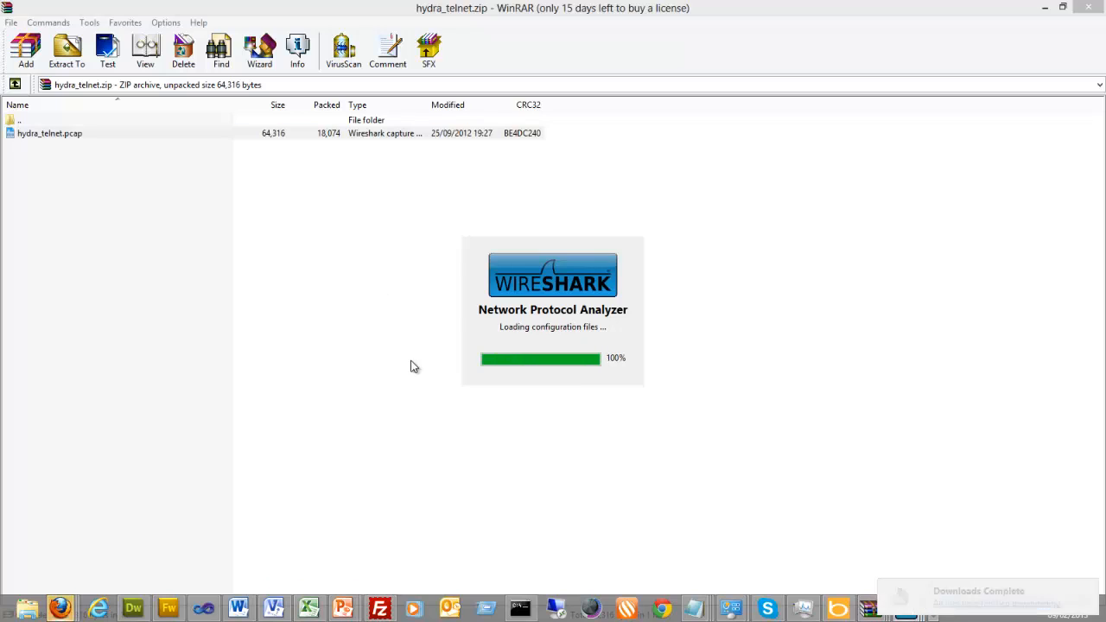
pyautogui.moveTo(375, 388)
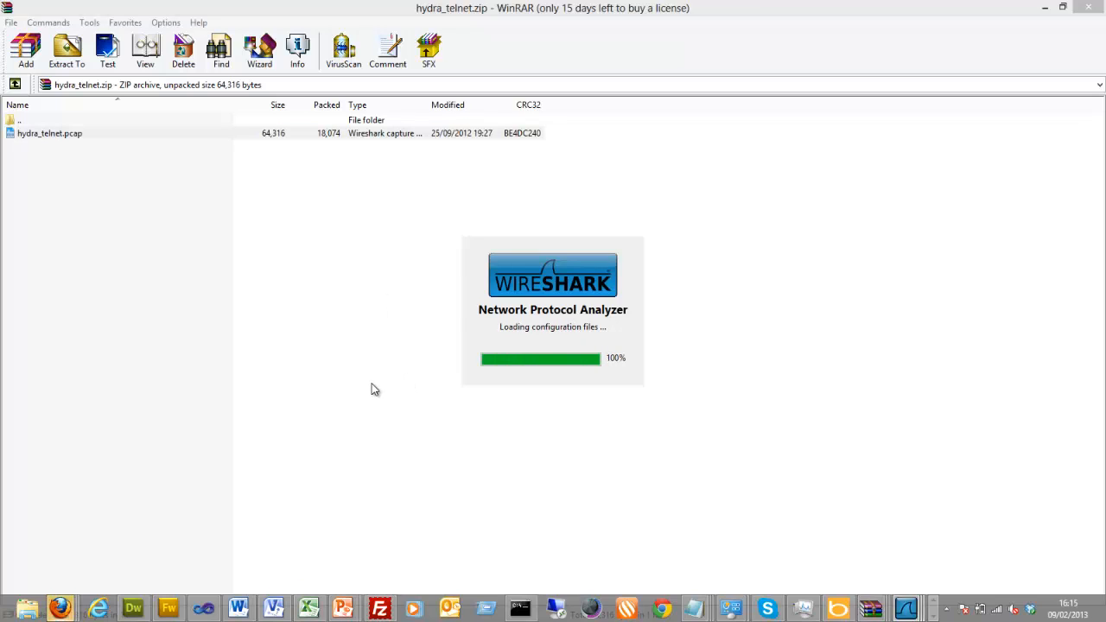
pyautogui.moveTo(369, 361)
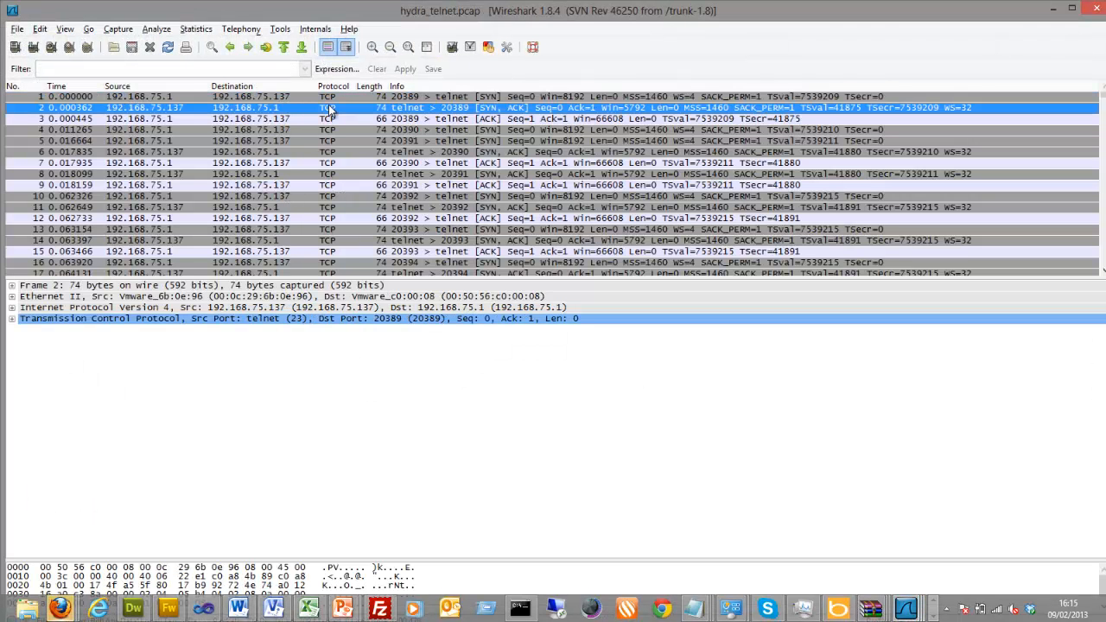
# Select a handshake packet, expand its TCP details, then follow a telnet packet's stream.
pyautogui.click(329, 119)
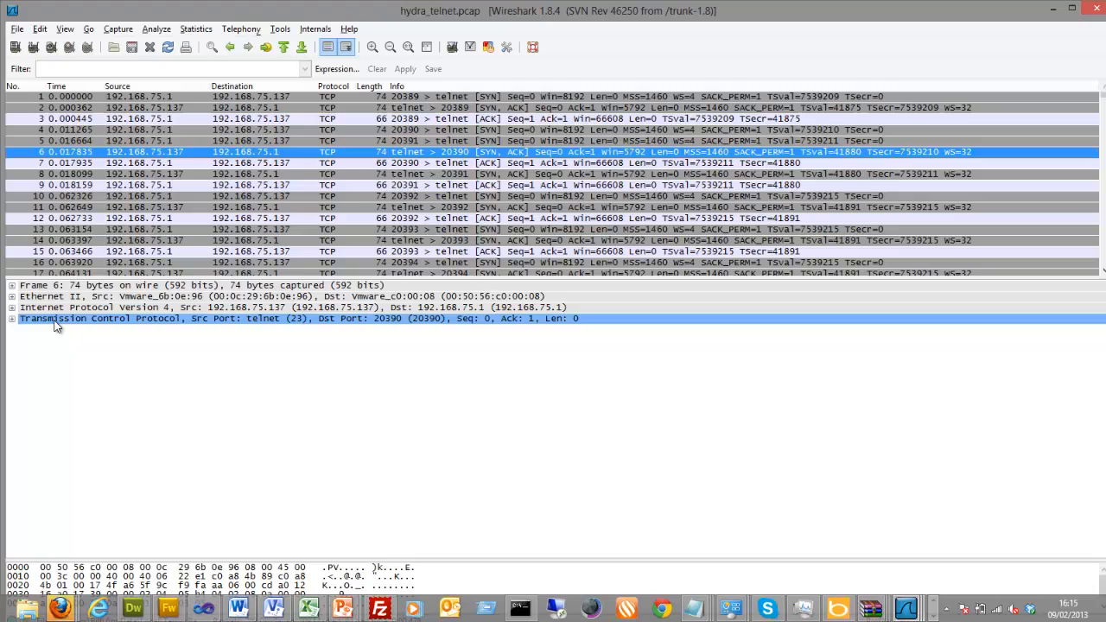
pyautogui.click(7, 319)
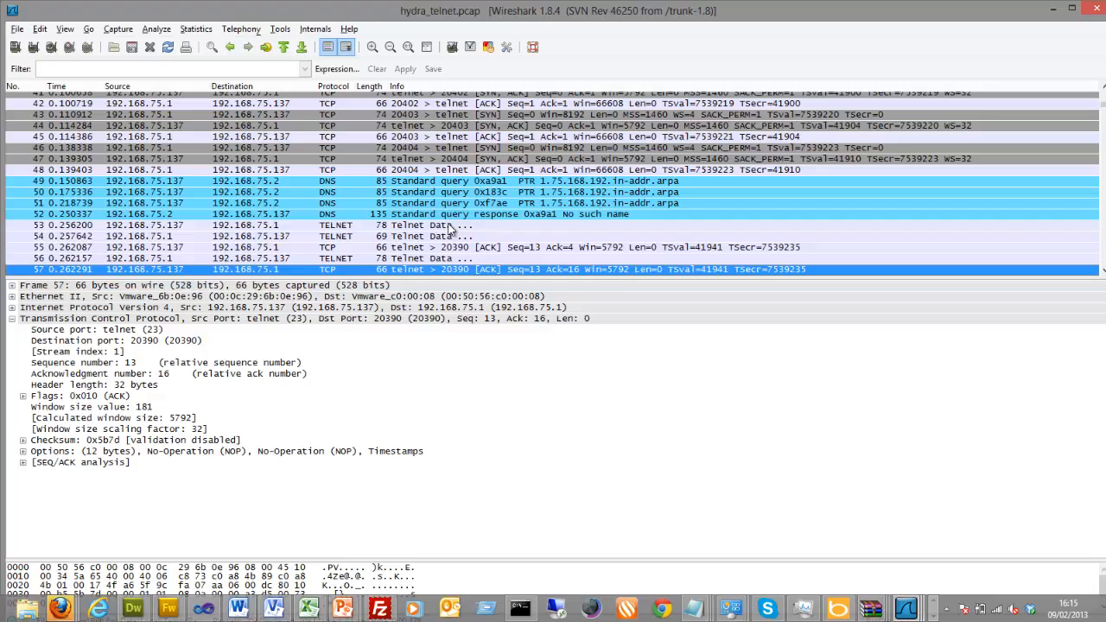
pyautogui.click(423, 224)
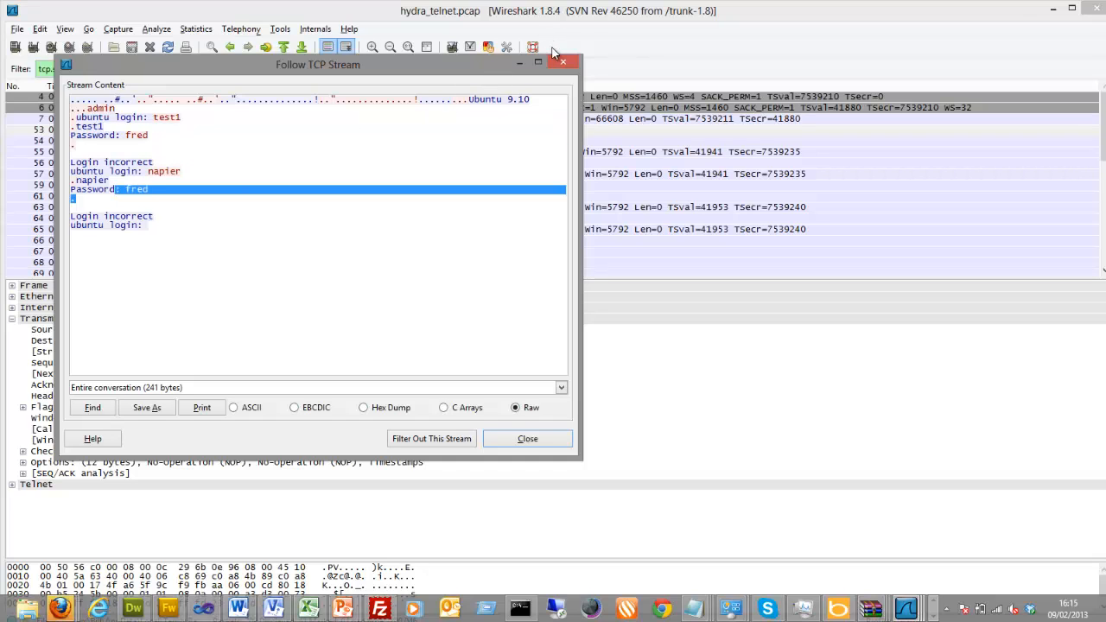
# Close the stream view, inspect the client packet carrying fred, and scroll the list.
pyautogui.click(527, 439)
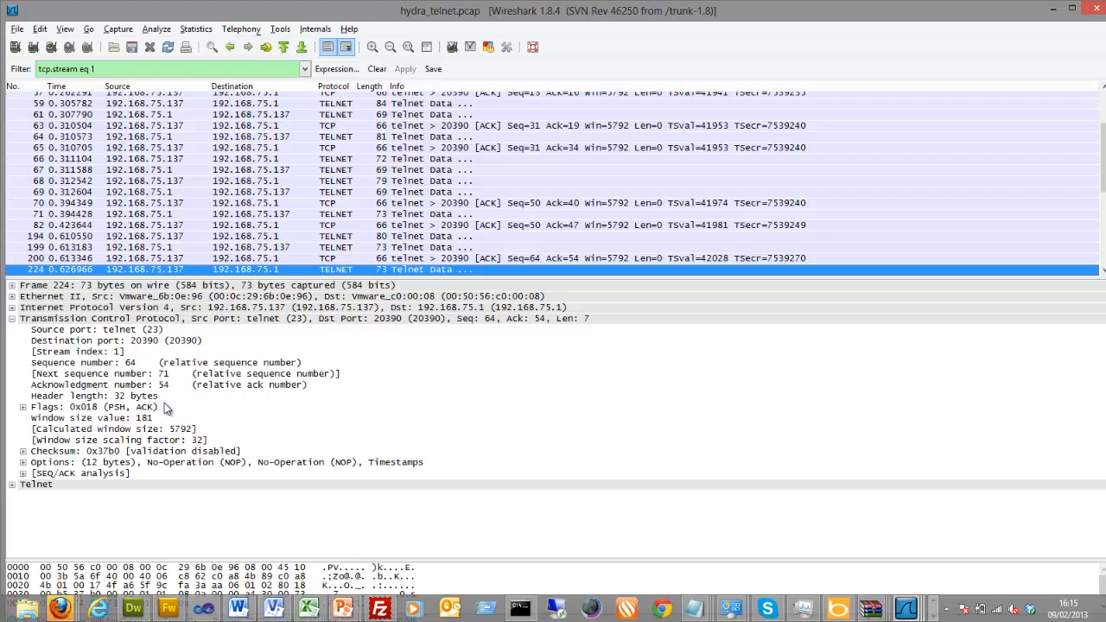
pyautogui.click(11, 487)
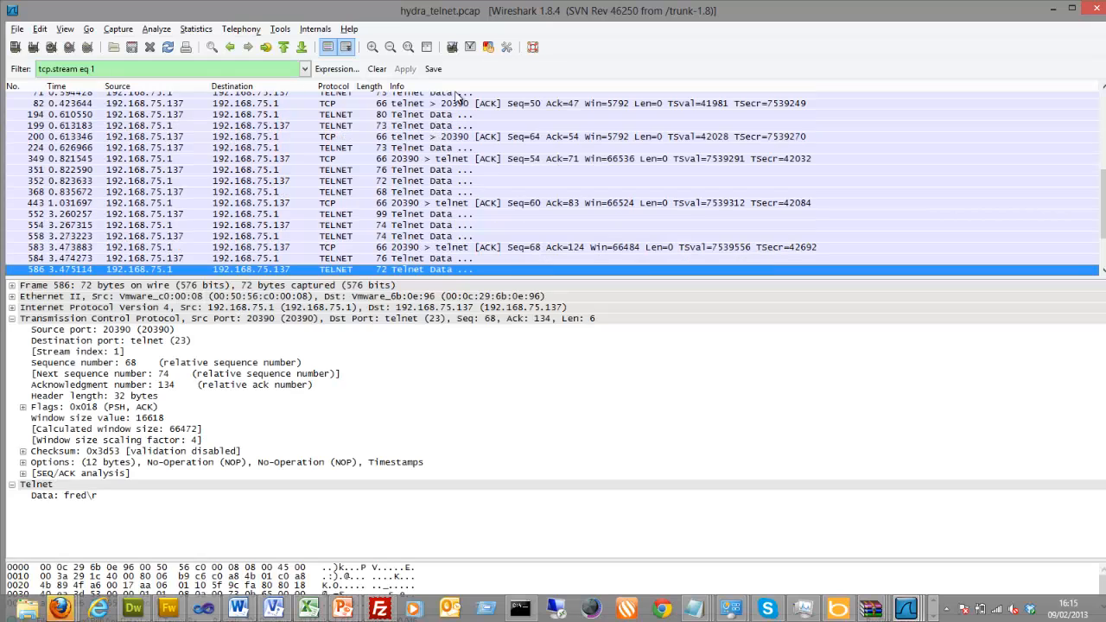
pyautogui.scroll(-3)
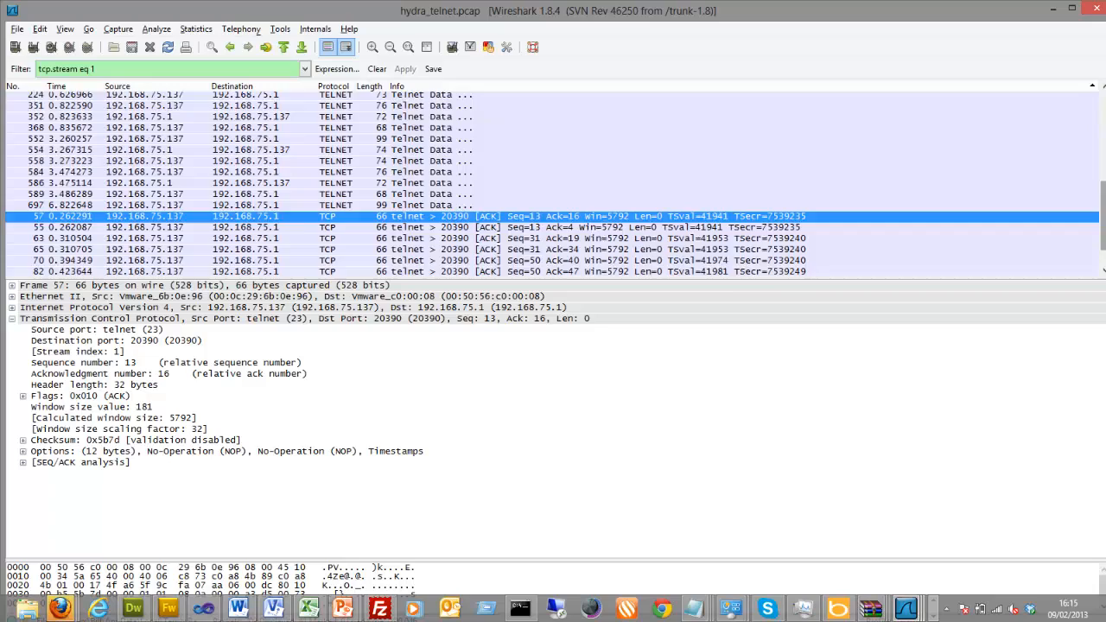
pyautogui.scroll(-3)
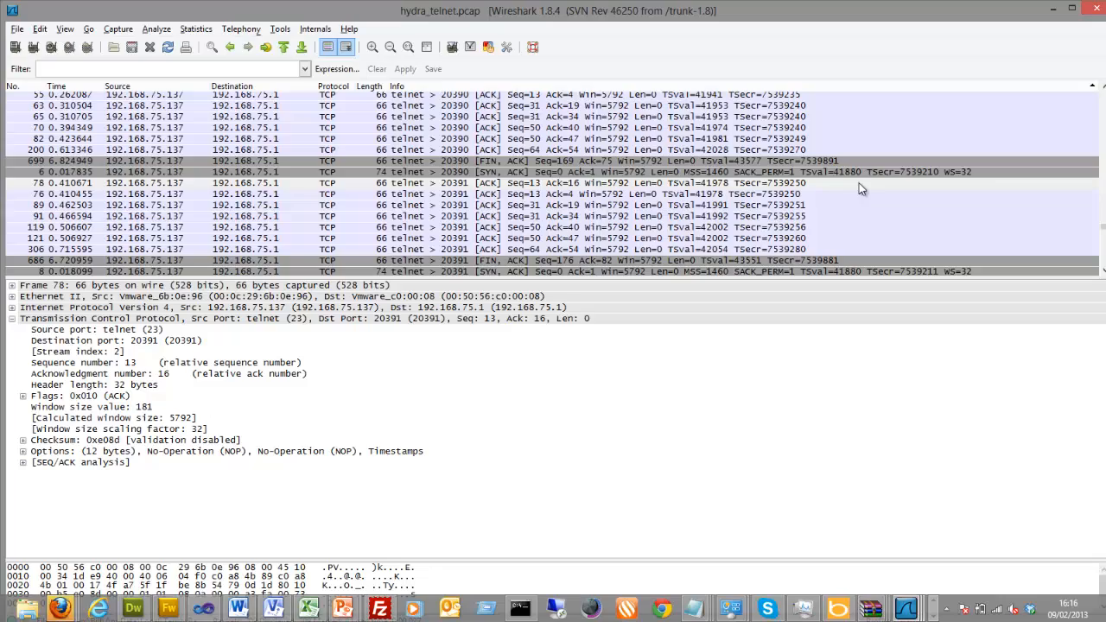
# Read Telnet Data packets' Data fields to find attempted login text such as test.
pyautogui.scroll(-3)
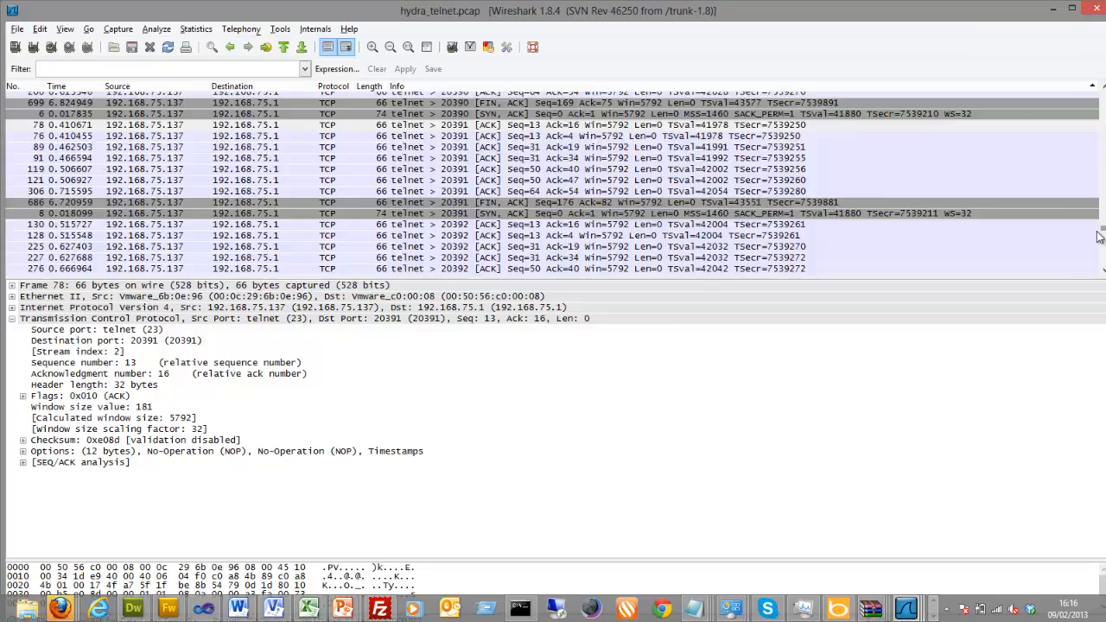
pyautogui.scroll(-3)
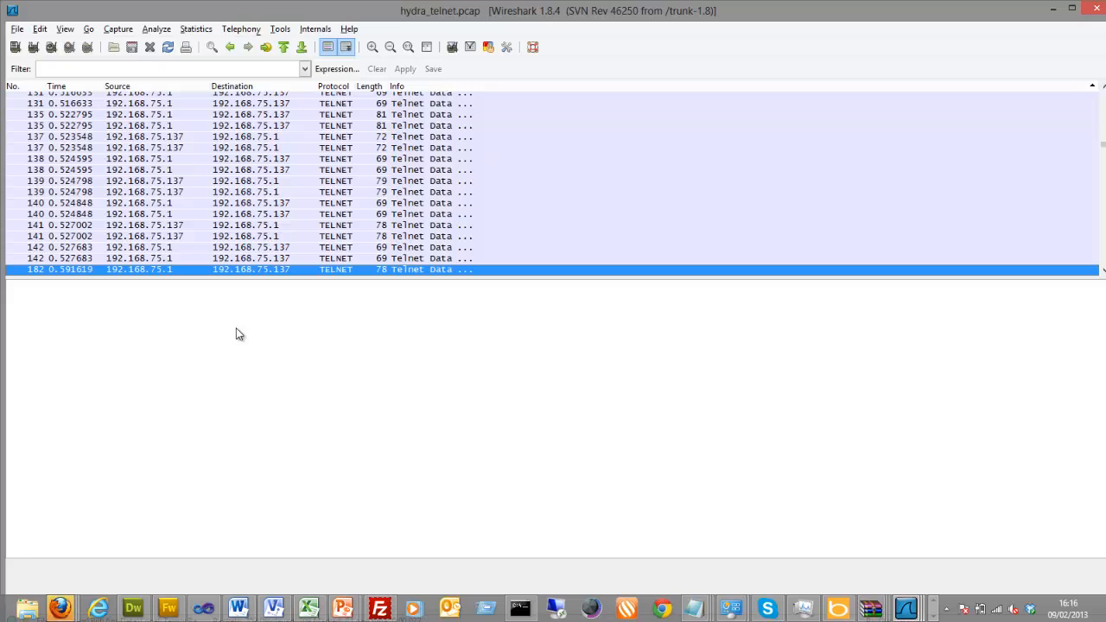
pyautogui.click(259, 269)
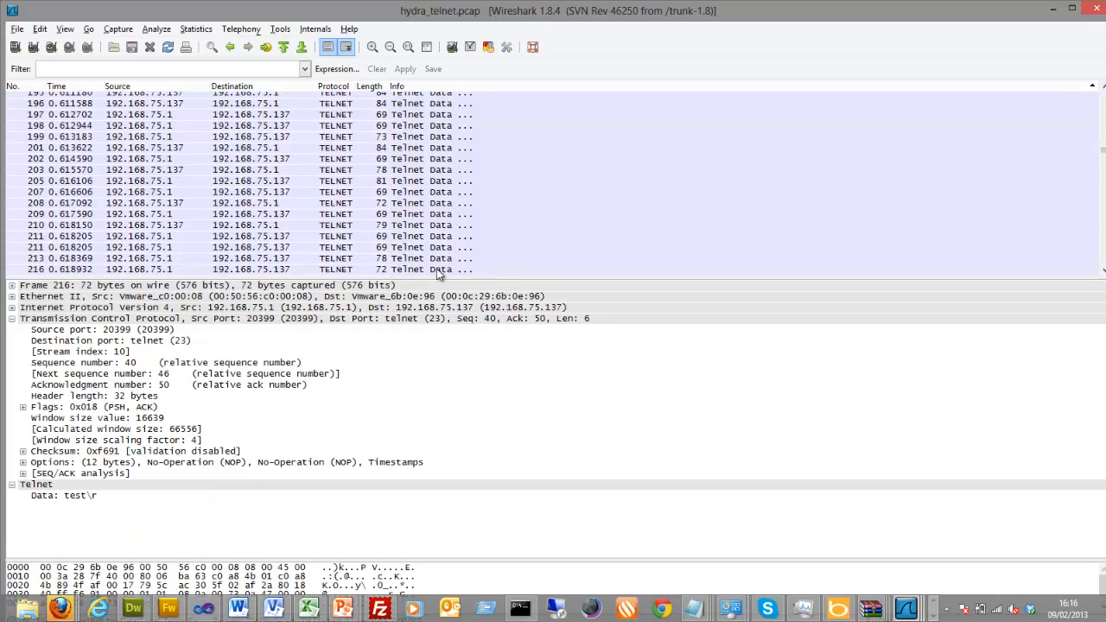
pyautogui.click(439, 269)
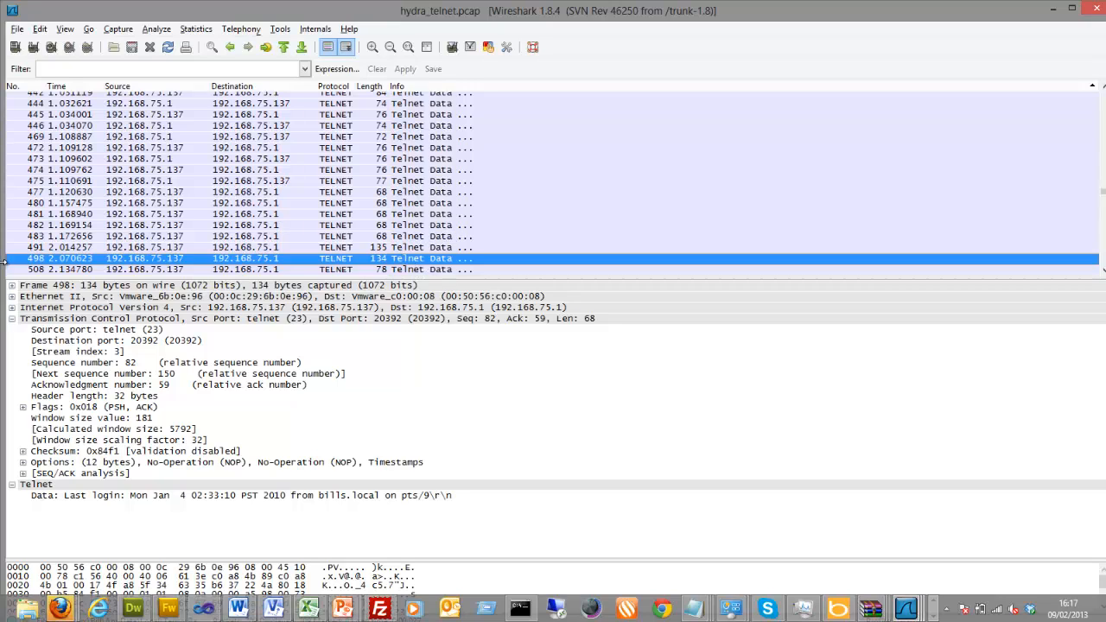
pyautogui.moveTo(50, 263)
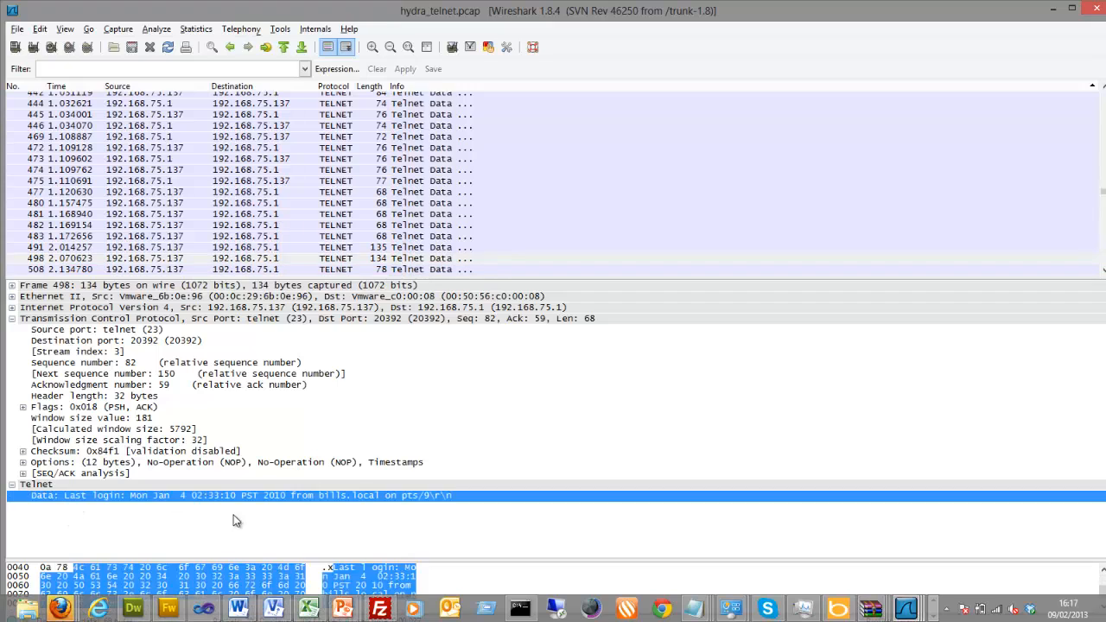
pyautogui.moveTo(393, 247)
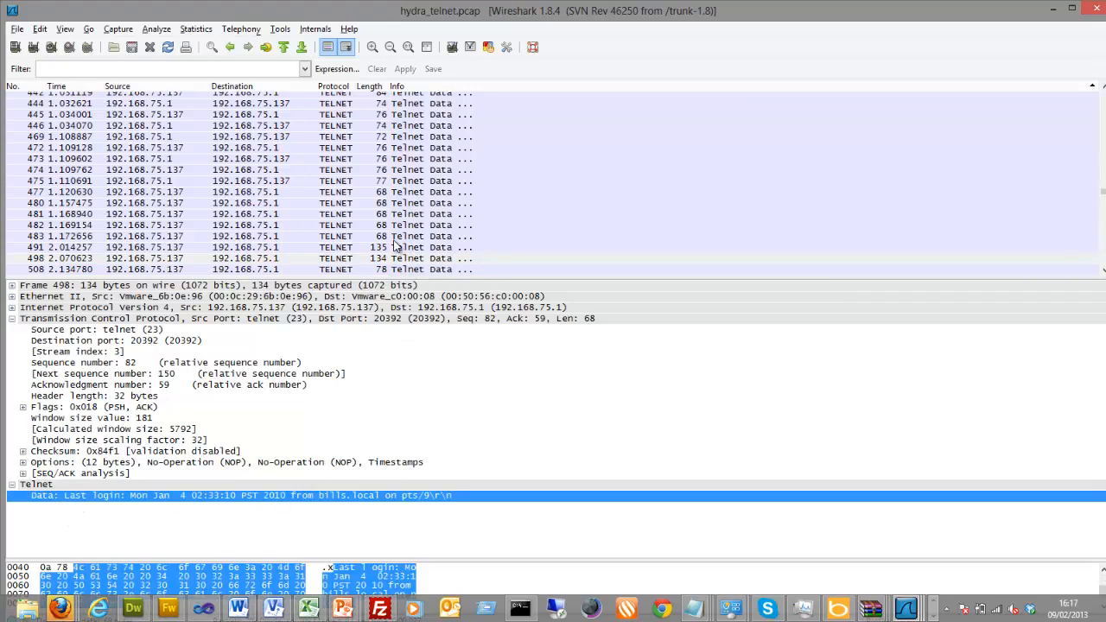
pyautogui.moveTo(406, 248)
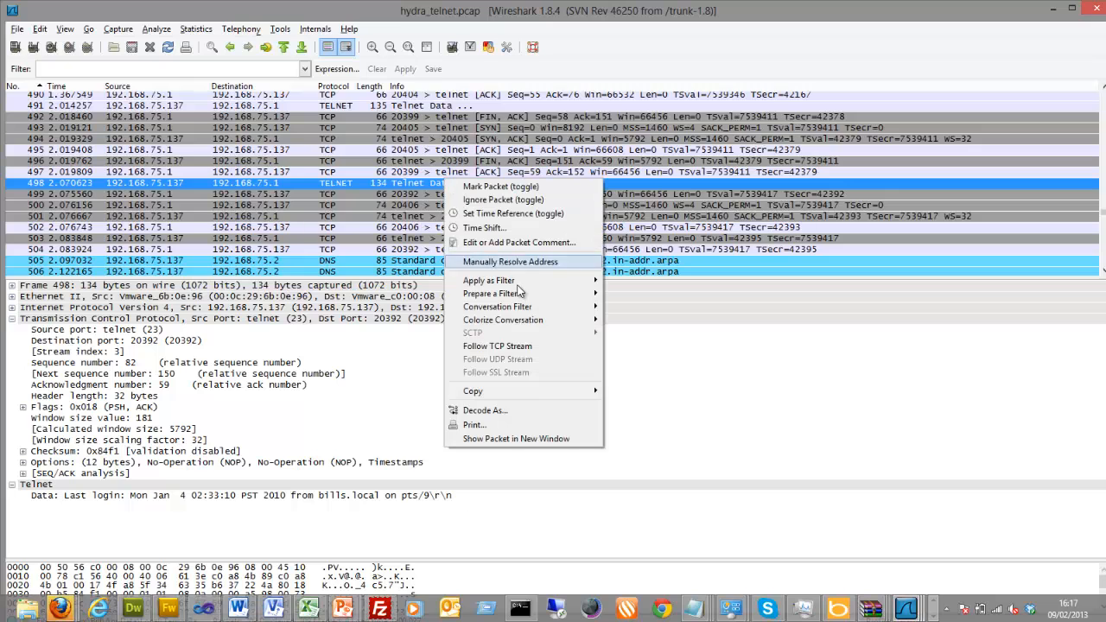
pyautogui.click(497, 346)
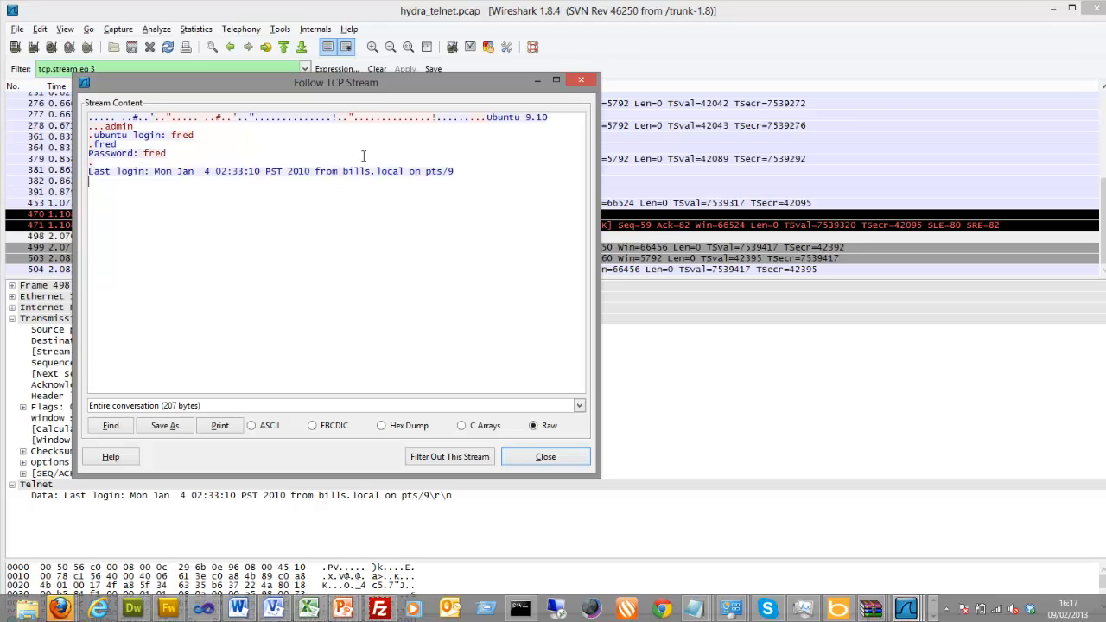
pyautogui.moveTo(578, 82)
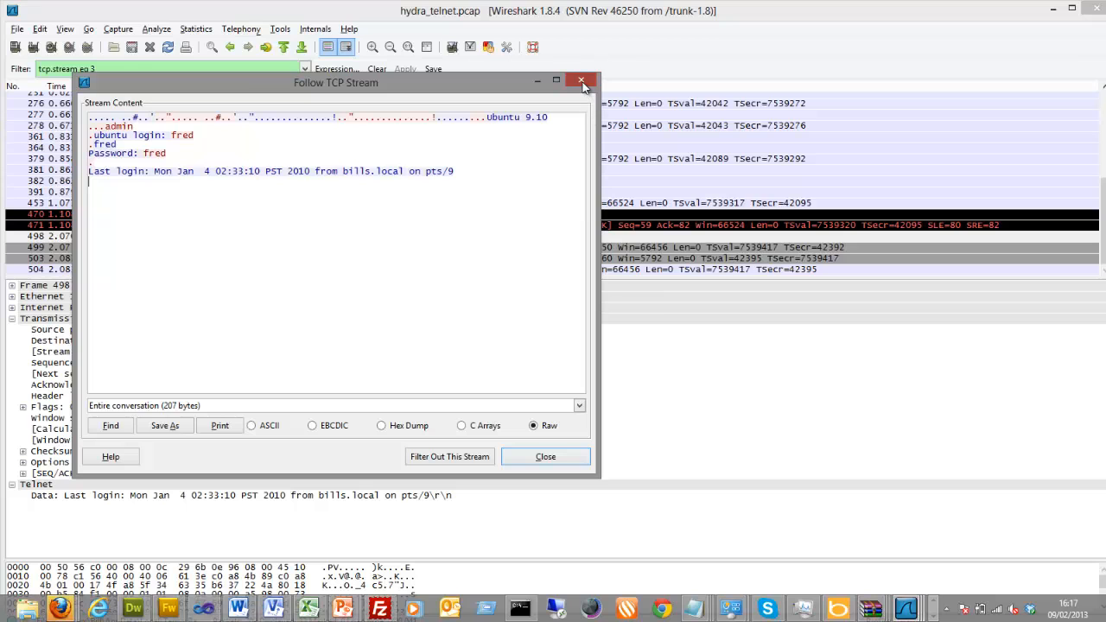